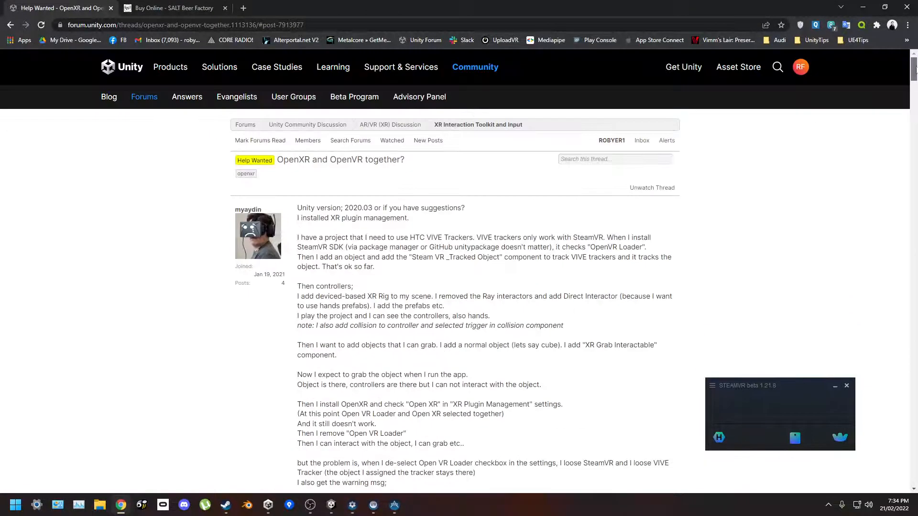
Show the OpenXR plug-in settings under Edit > Project Settings > XR Plug-in Management
scroll(down, 3)
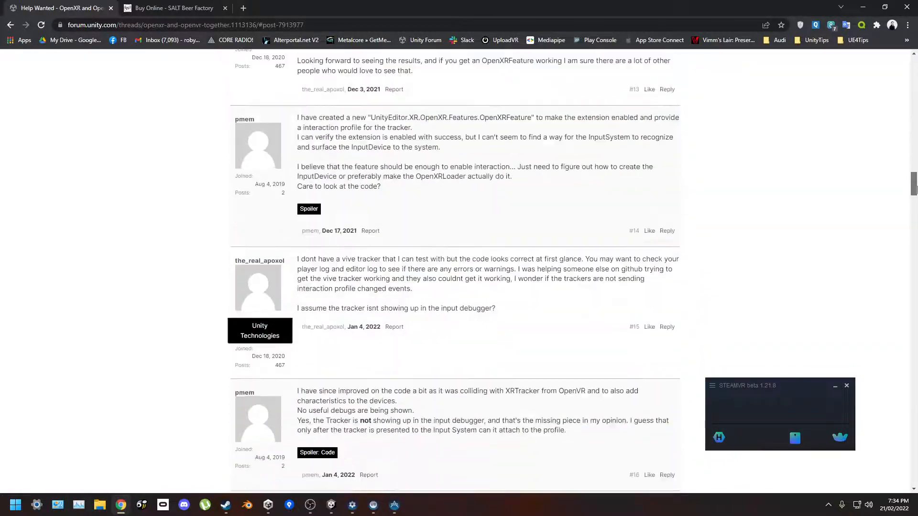
scroll(down, 3)
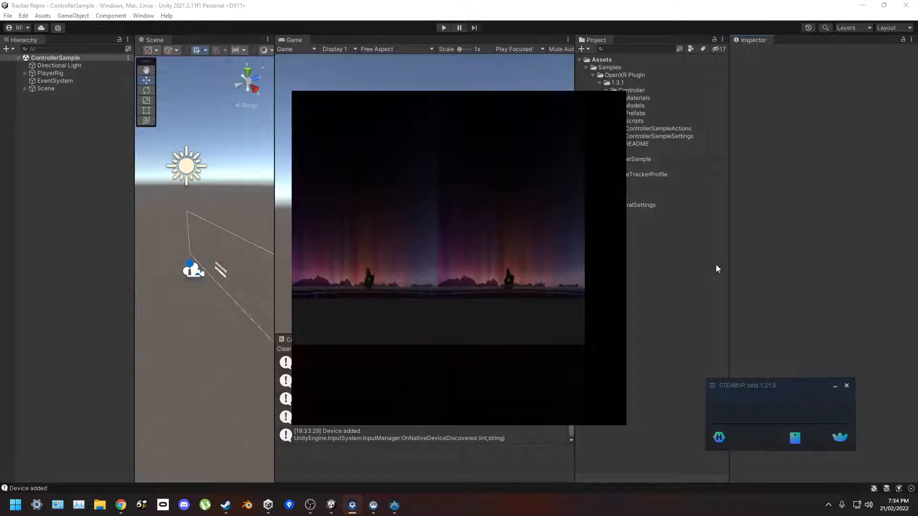
click(8, 15)
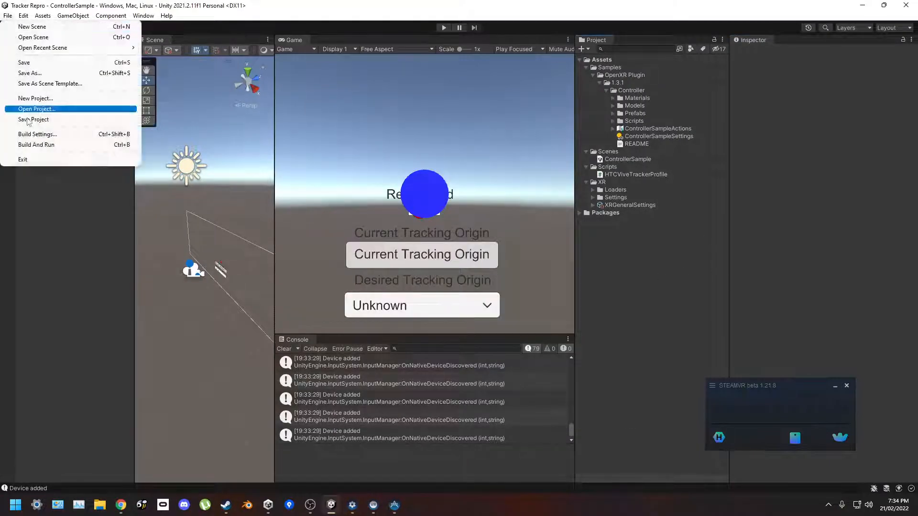
click(23, 16)
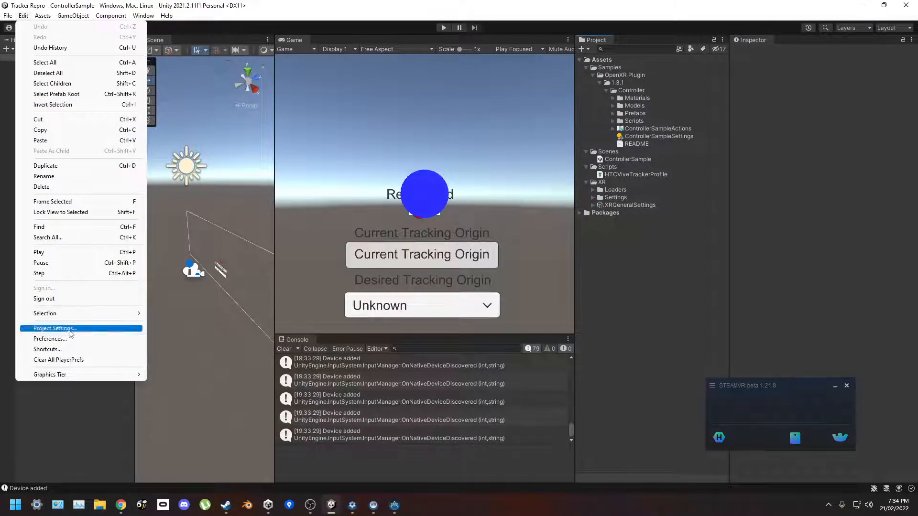
click(53, 328)
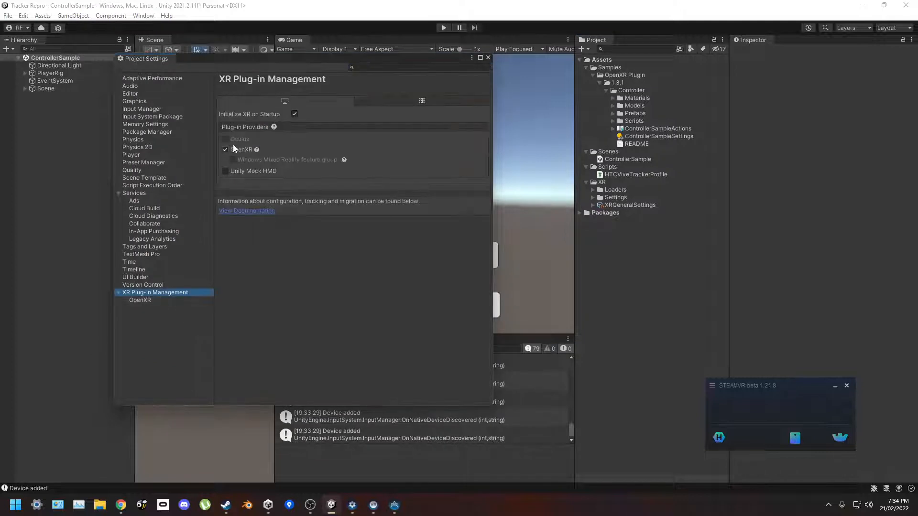
click(140, 299)
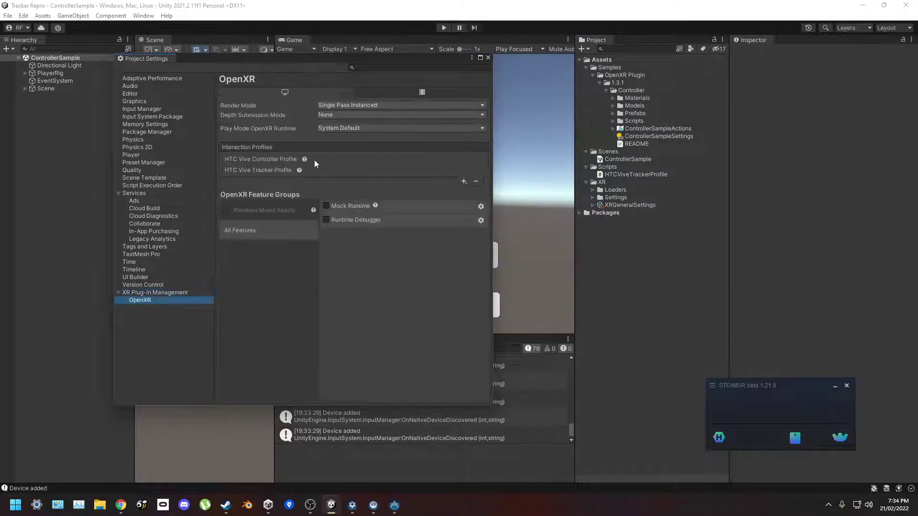
Review the HTC Vive Tracker interaction profile and inspect the HTCViveTrackerProfile script asset
click(258, 171)
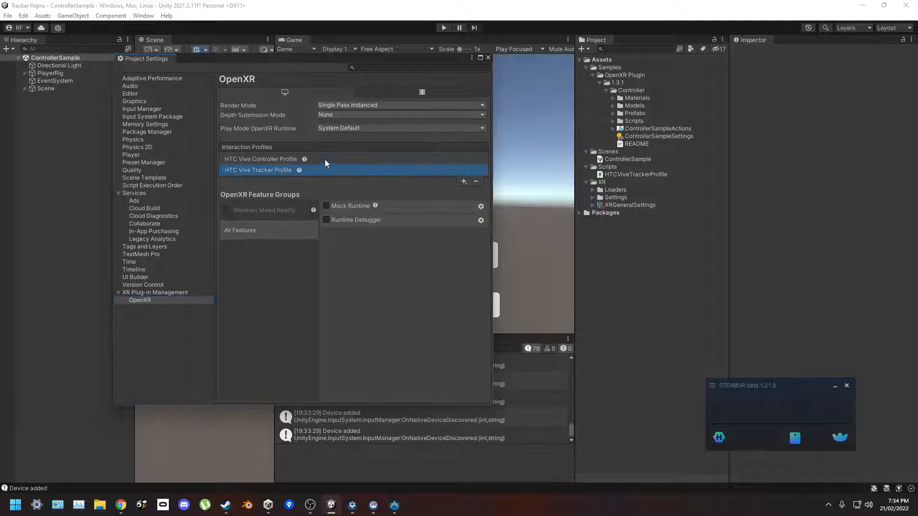
click(635, 174)
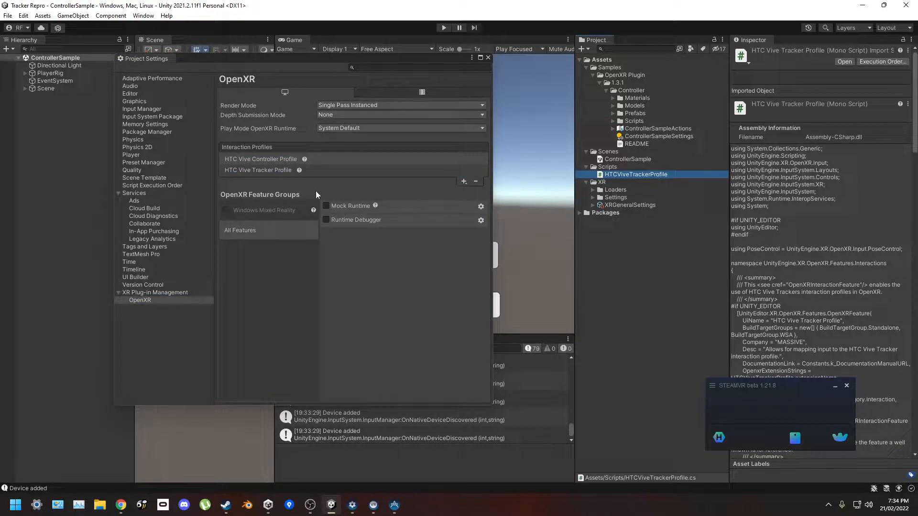
click(260, 170)
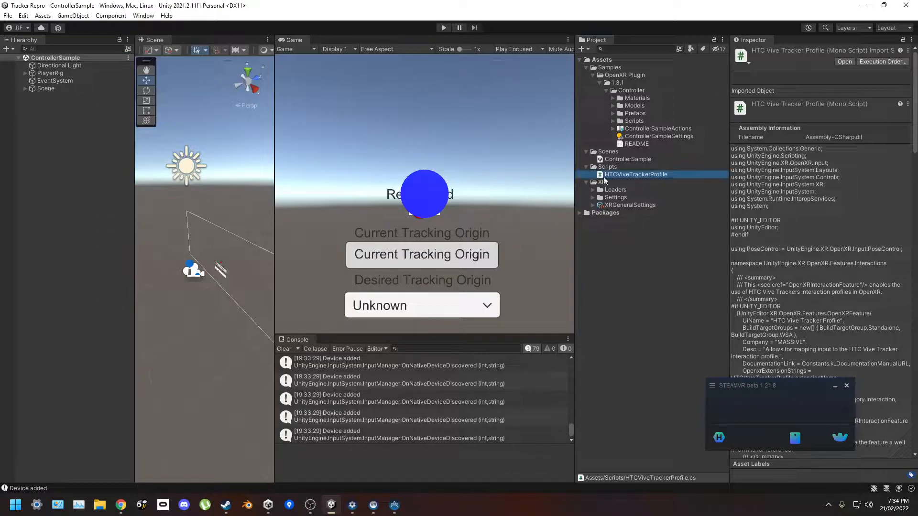
Expand PlayerRig > Tracker and inspect the Aim child's Tracked Pose Driver component
click(57, 104)
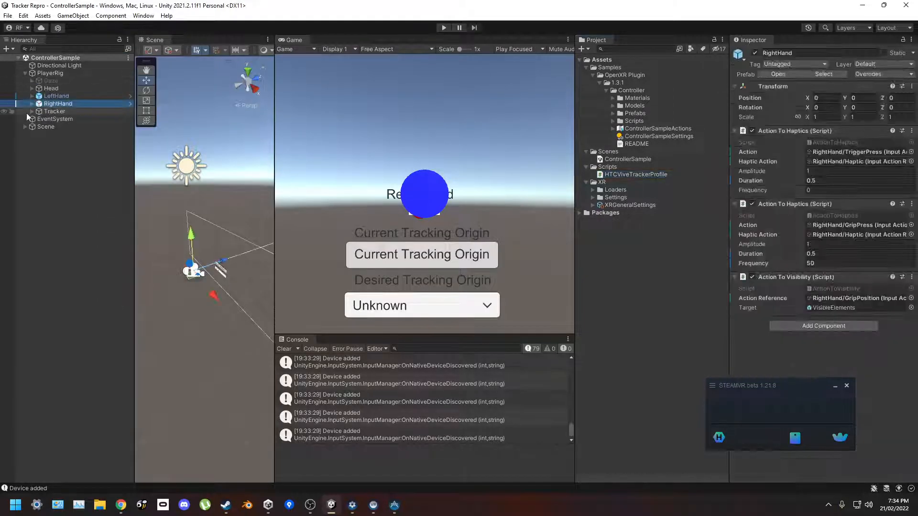
click(53, 111)
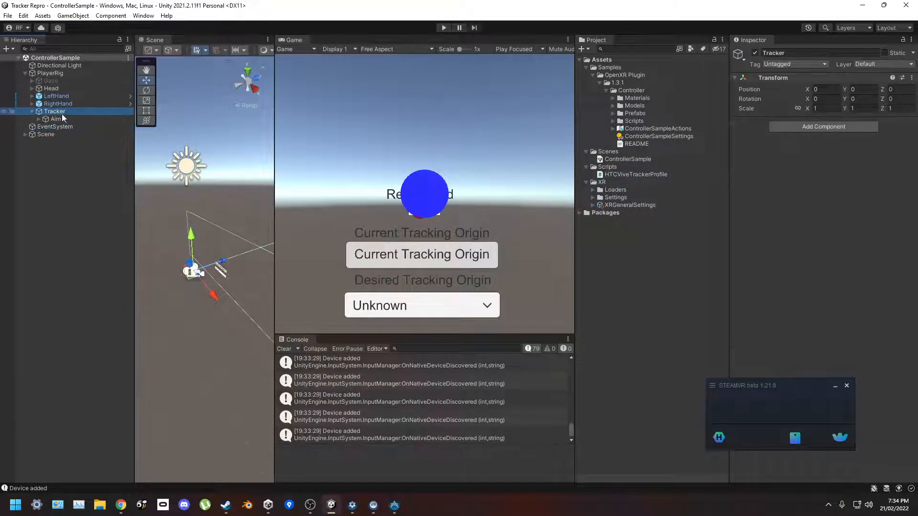
click(57, 118)
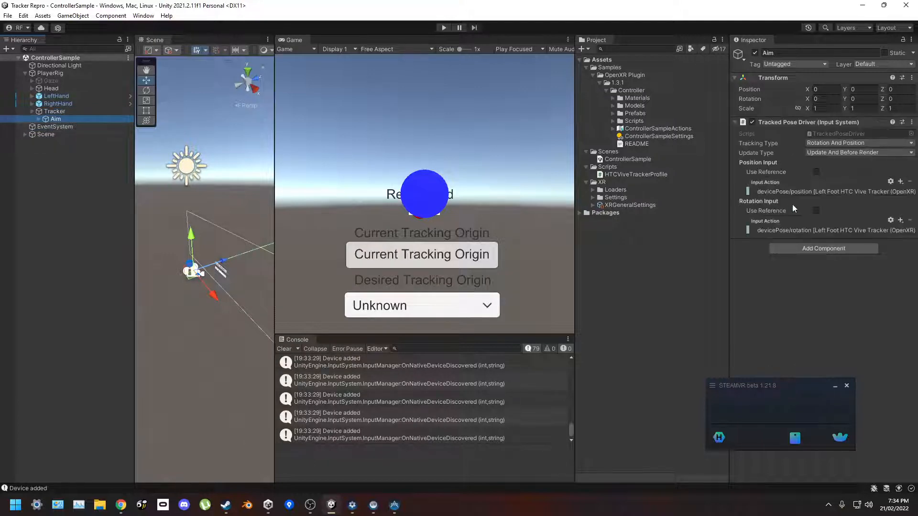
click(120, 504)
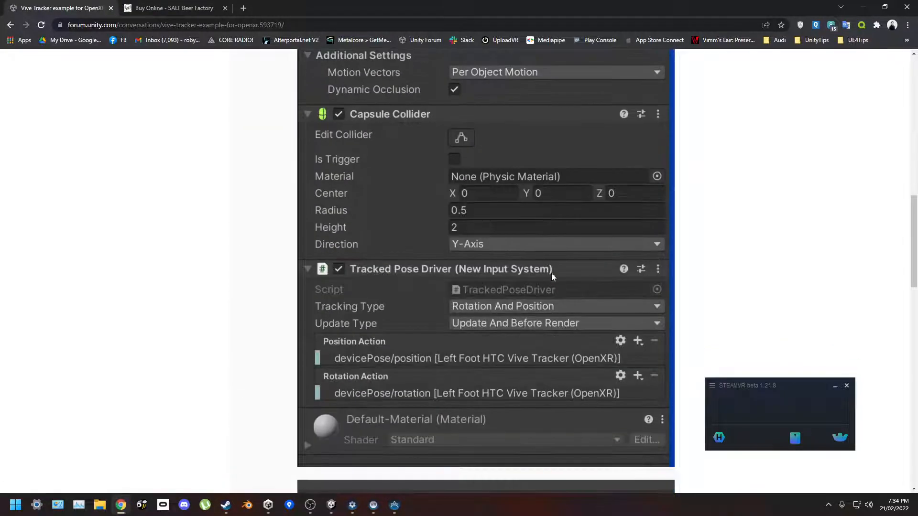
mouse_move(628, 3)
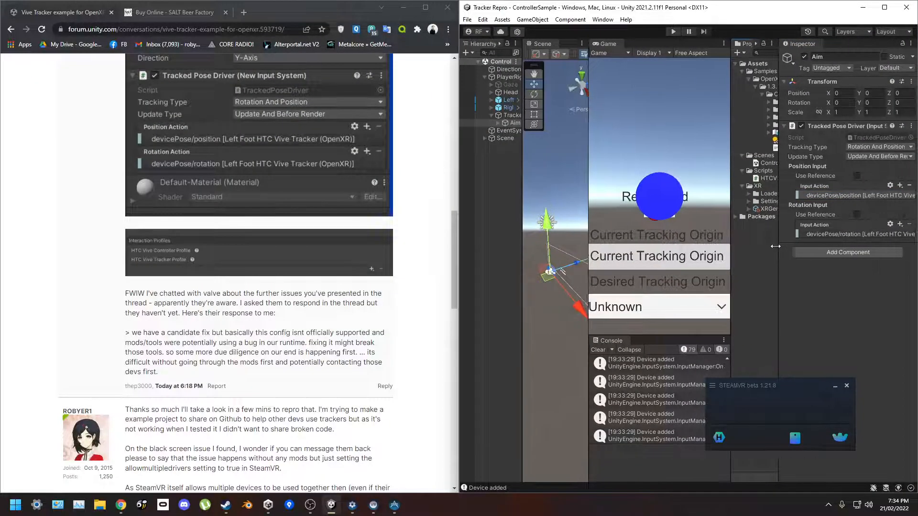
Scroll the forum post to the reference Tracked Pose Driver screenshot beside Unity
scroll(up, 3)
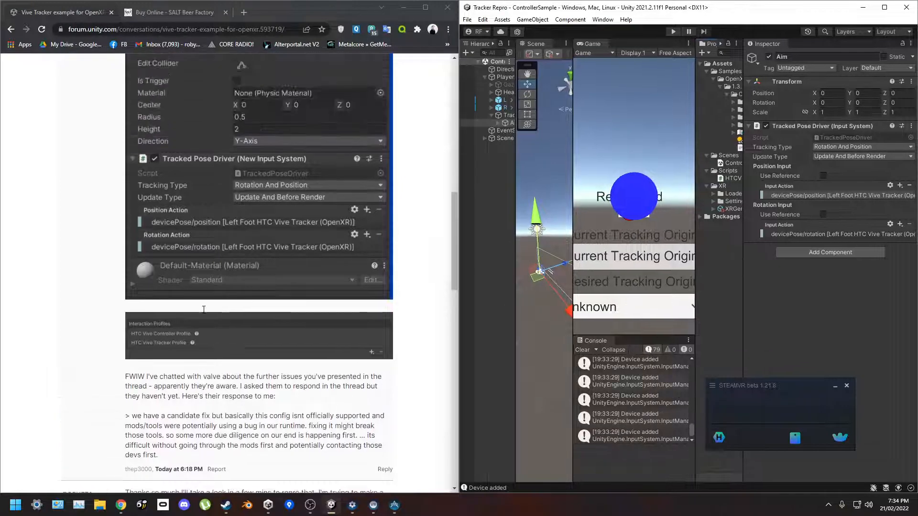
scroll(up, 3)
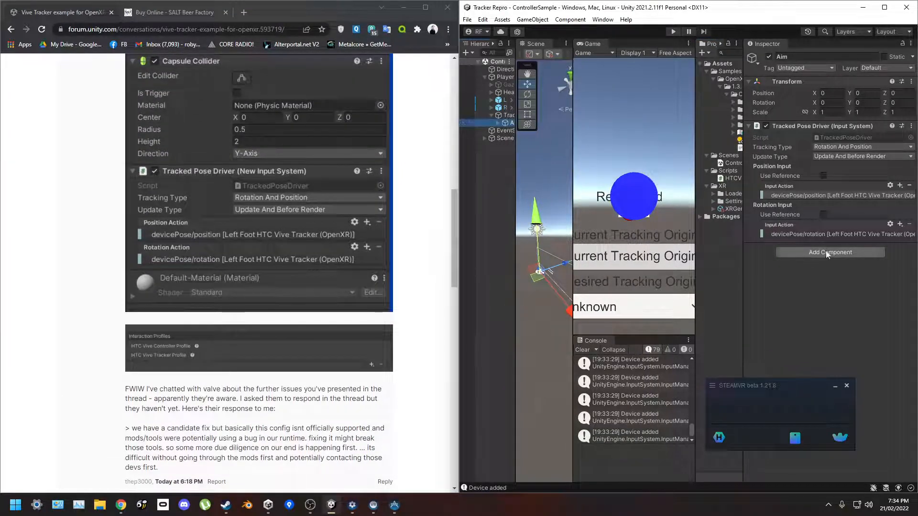
mouse_move(841, 162)
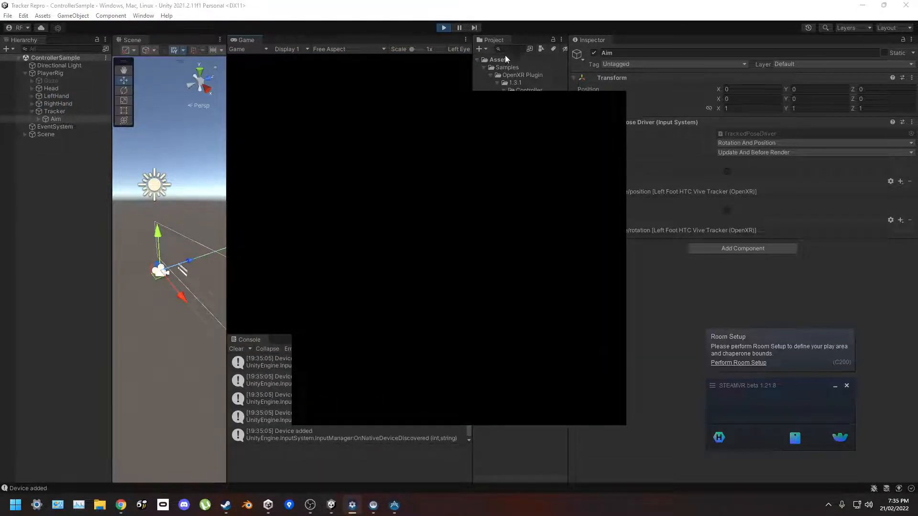
Enter, stop and re-enter play mode until the scene runs with Floor tracking origin
click(443, 28)
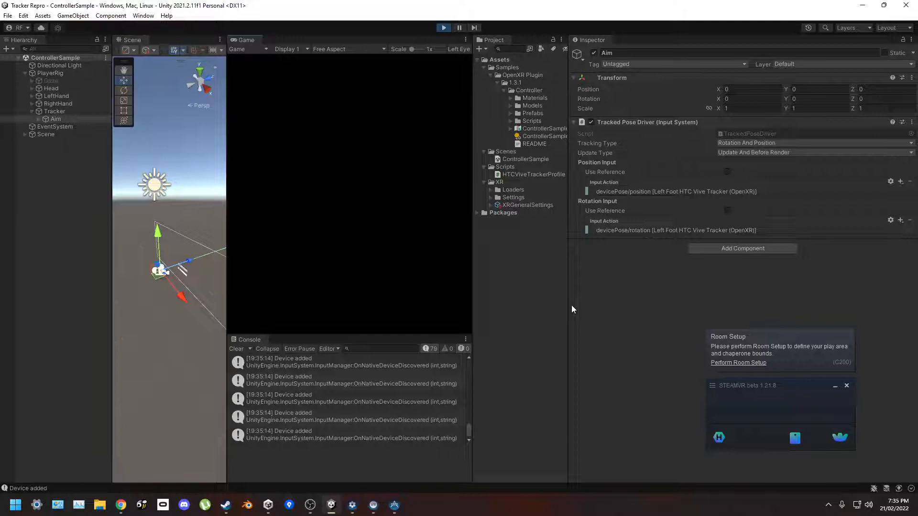
click(443, 28)
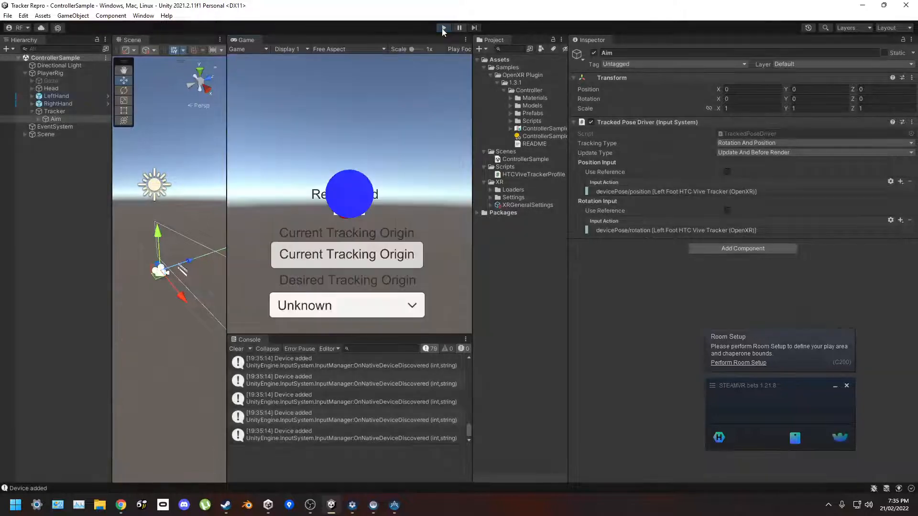
click(443, 27)
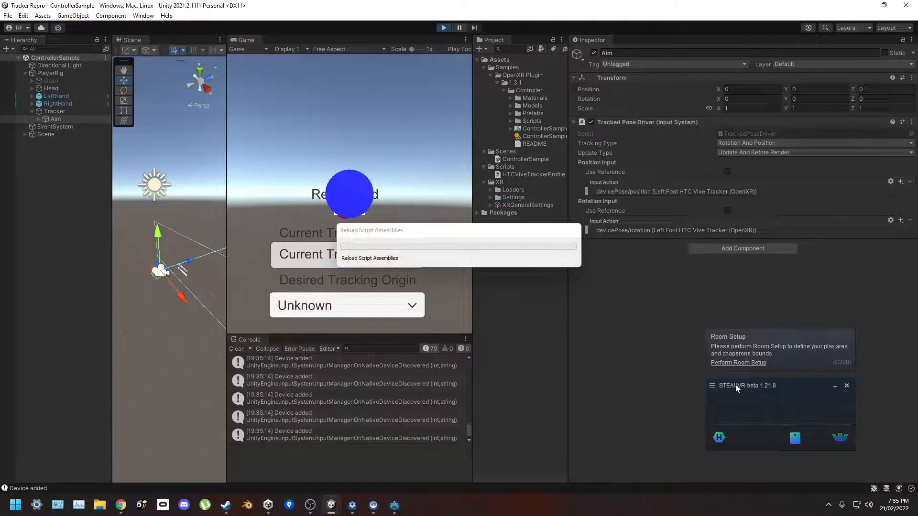
click(443, 27)
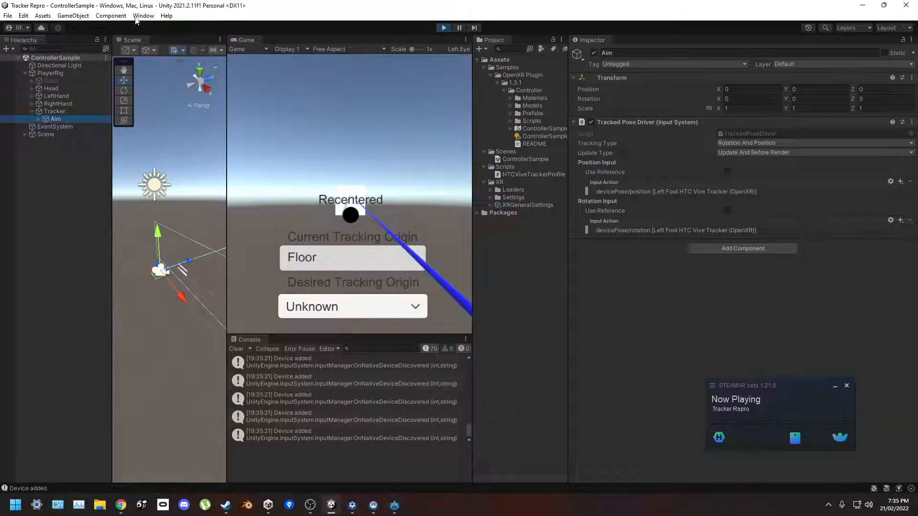
click(144, 15)
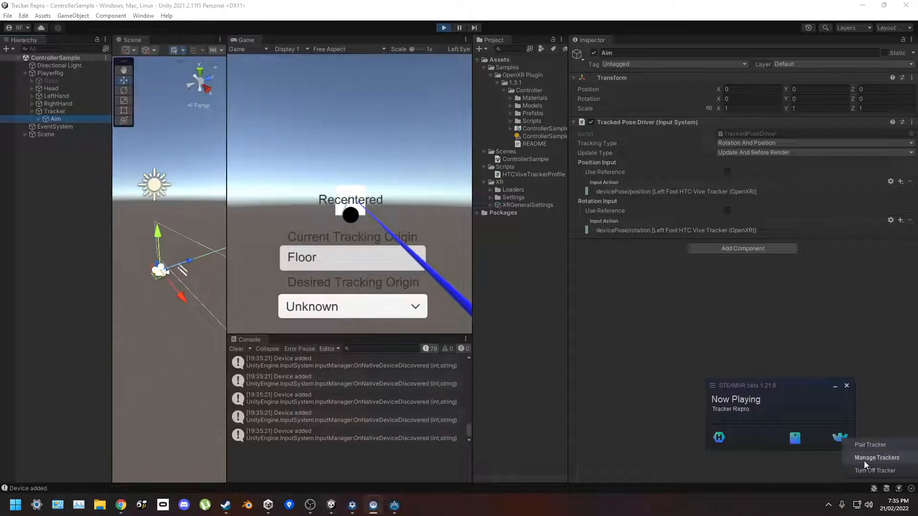
click(877, 458)
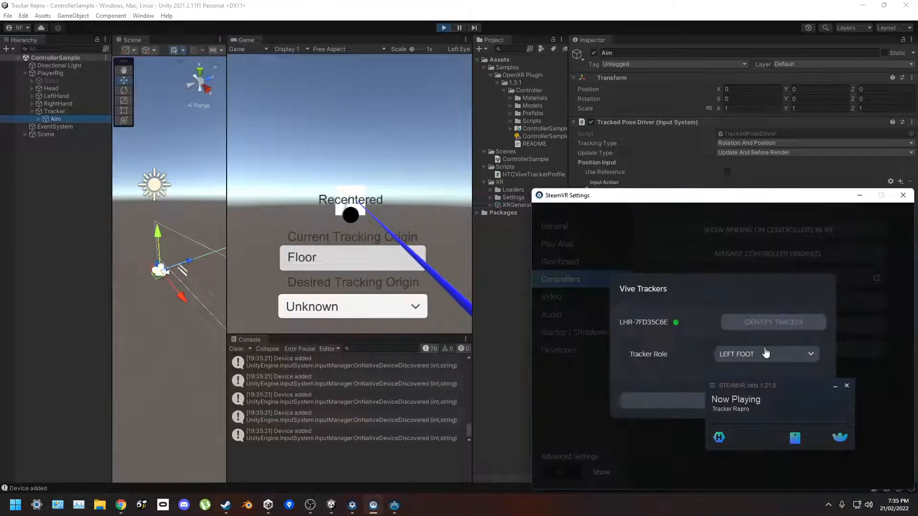
click(902, 195)
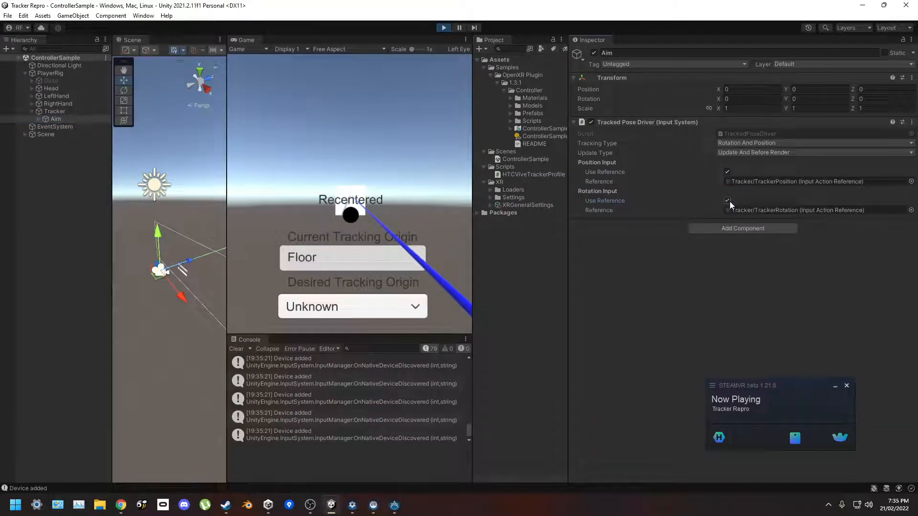
click(728, 201)
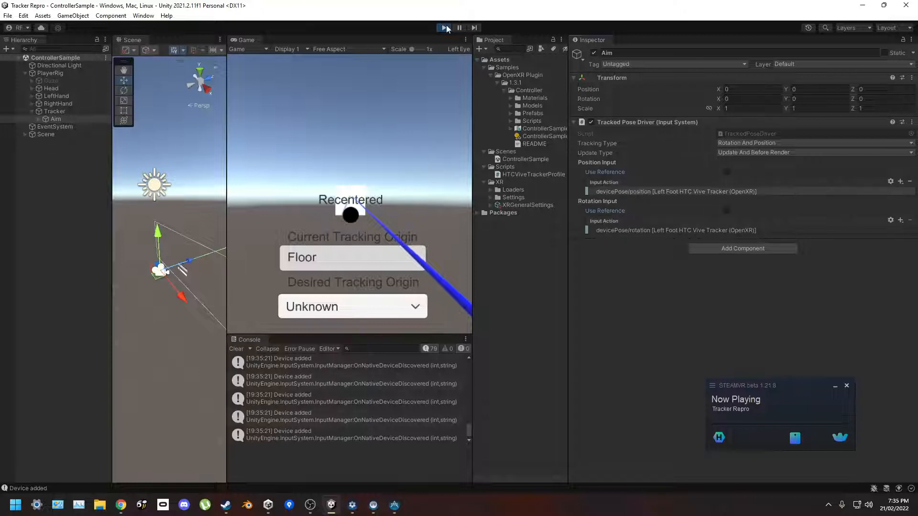
click(442, 28)
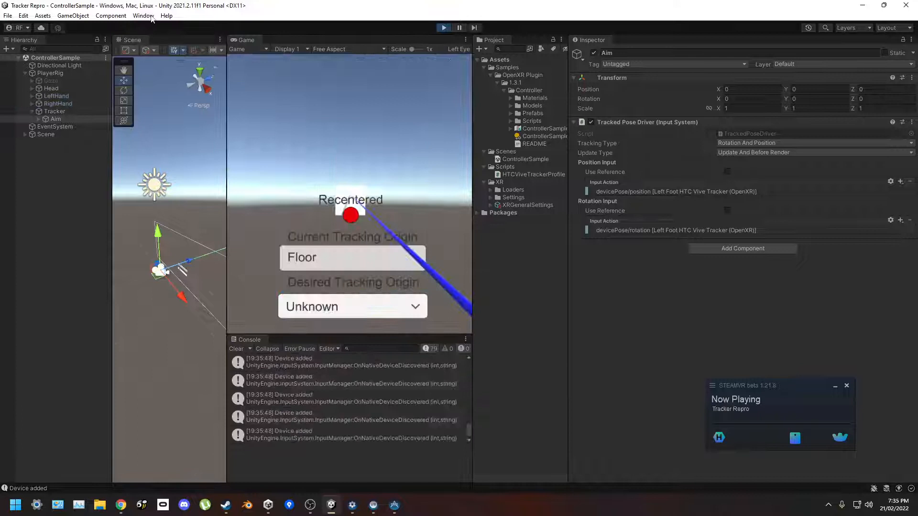
Launch the Input Debugger from Window > Analysis and inspect the Left Foot Vive tracker device
click(142, 15)
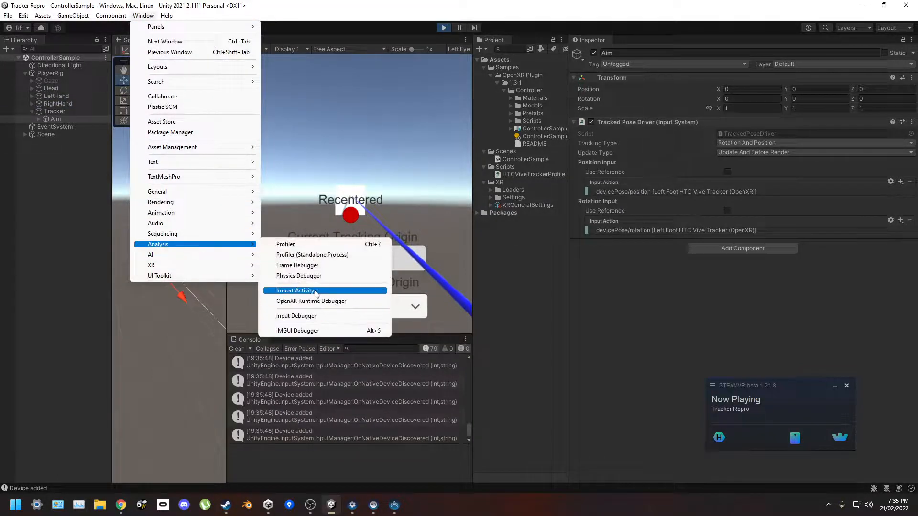
click(296, 315)
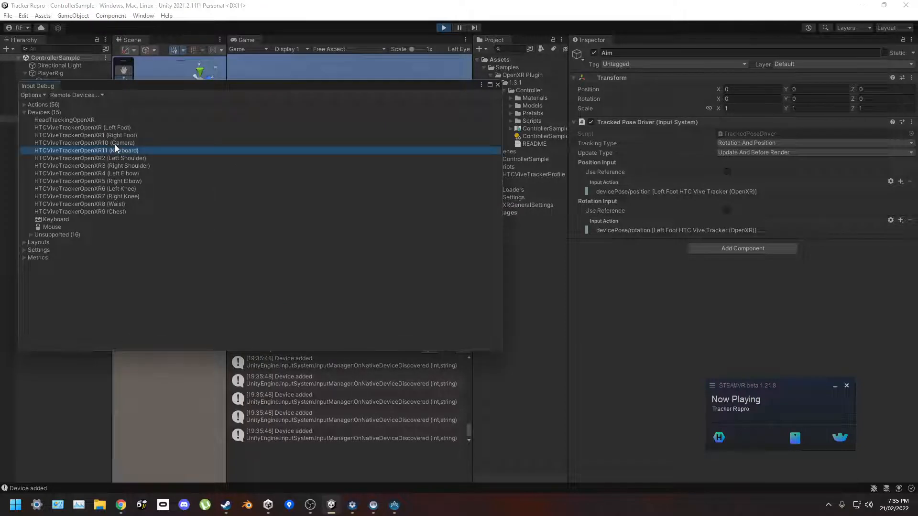
double_click(82, 127)
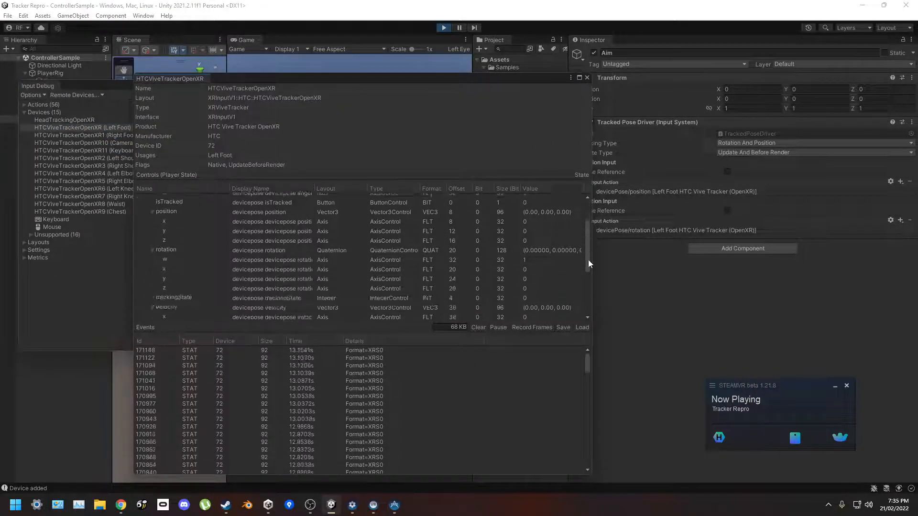
scroll(down, 3)
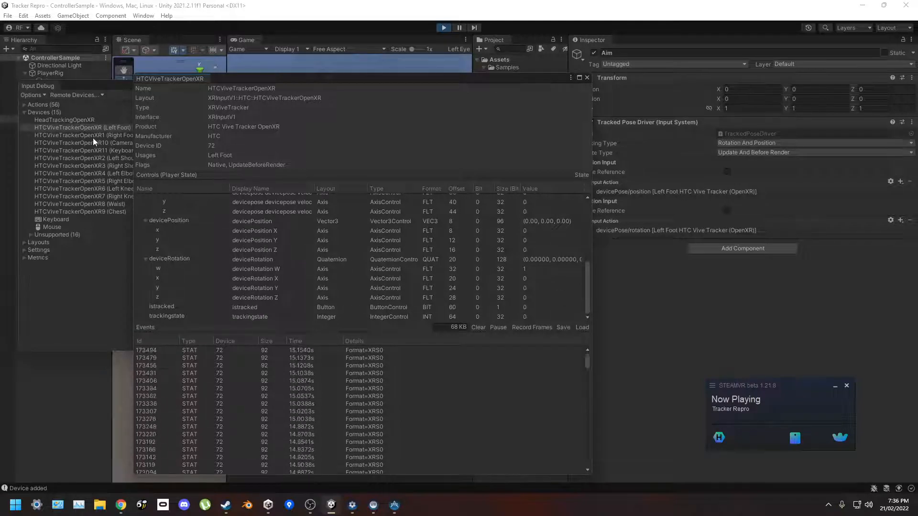
Inspect the camera, knee and other HTC Vive Tracker OpenXR device entries
click(82, 143)
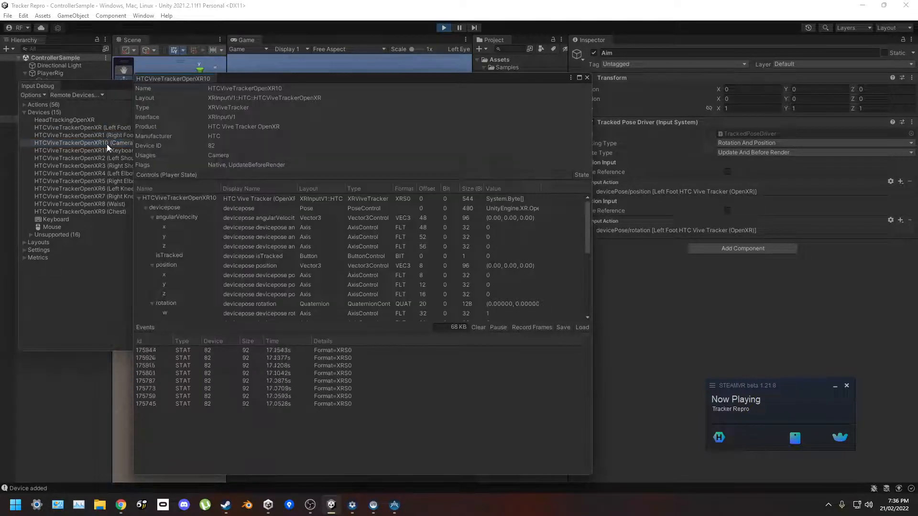
click(90, 166)
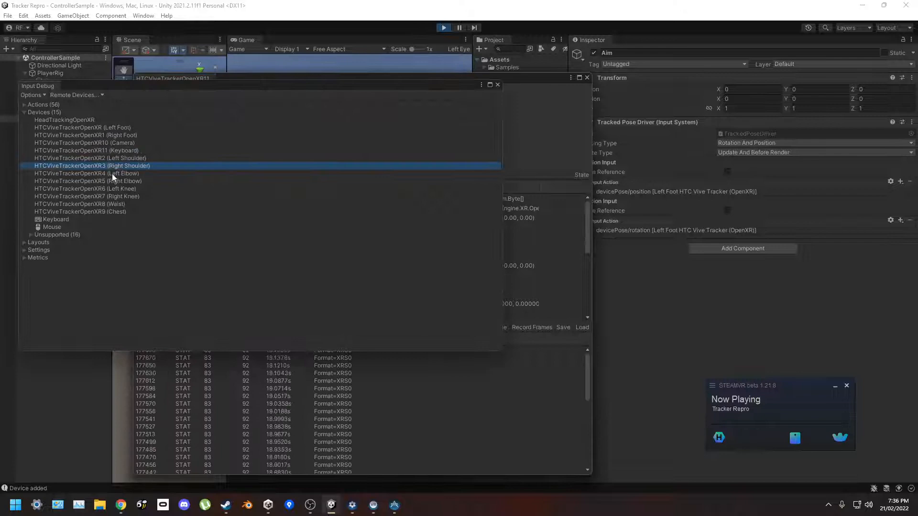
click(86, 196)
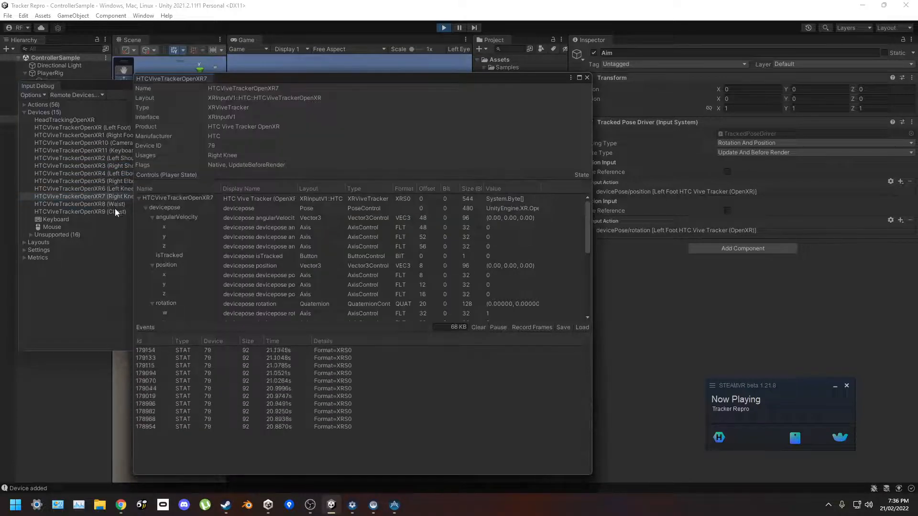
click(80, 211)
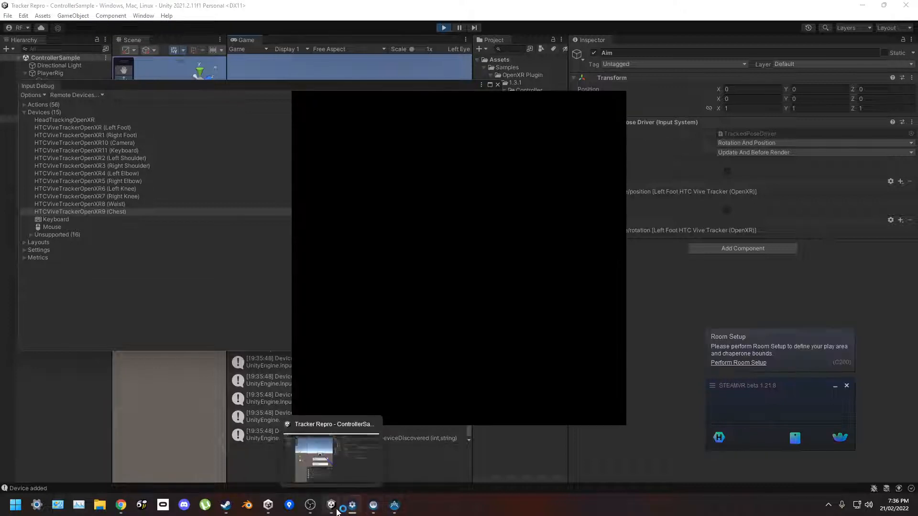
Restart play mode in Unity and dismiss the SteamVR headset display notice
click(443, 28)
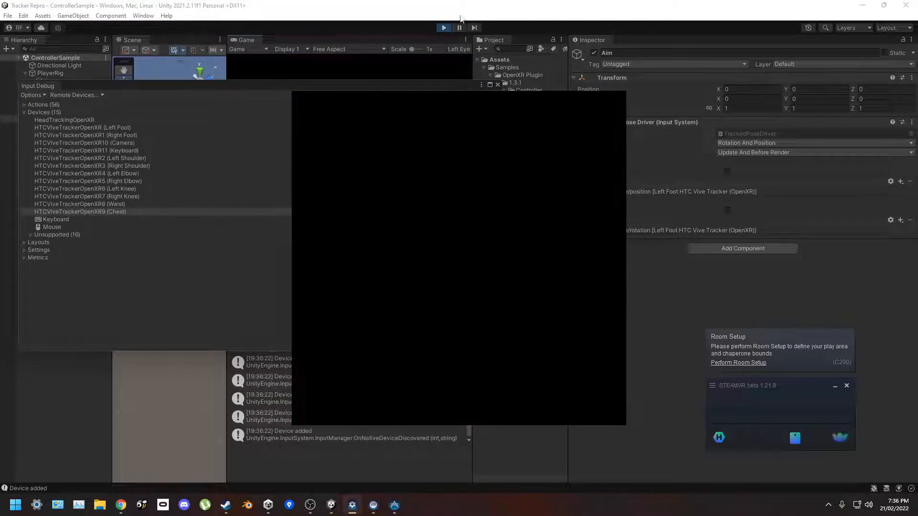
click(442, 28)
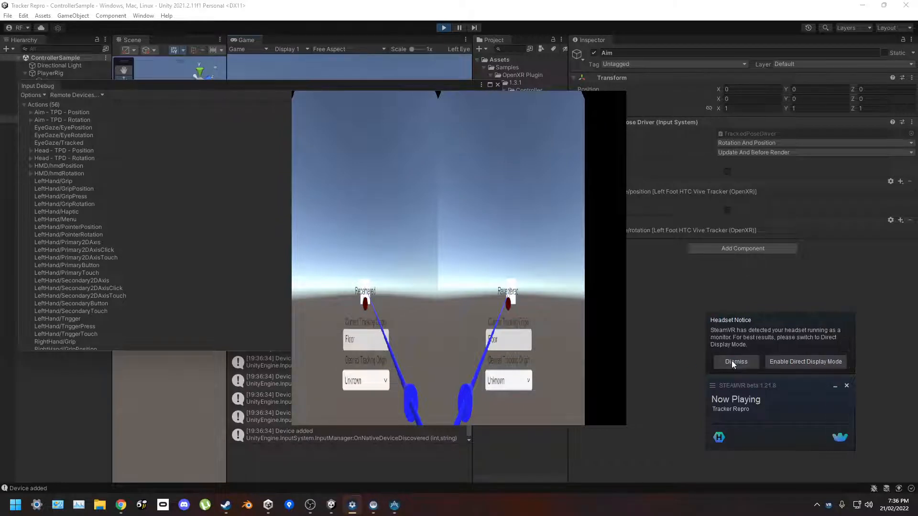
click(735, 362)
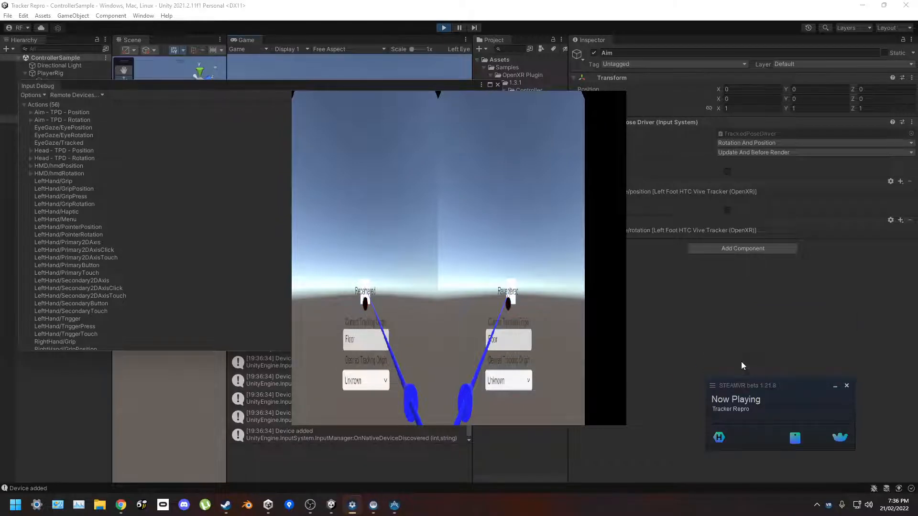
Watch the Left Foot tracker's live details in the Input Debugger, then end play mode
click(64, 189)
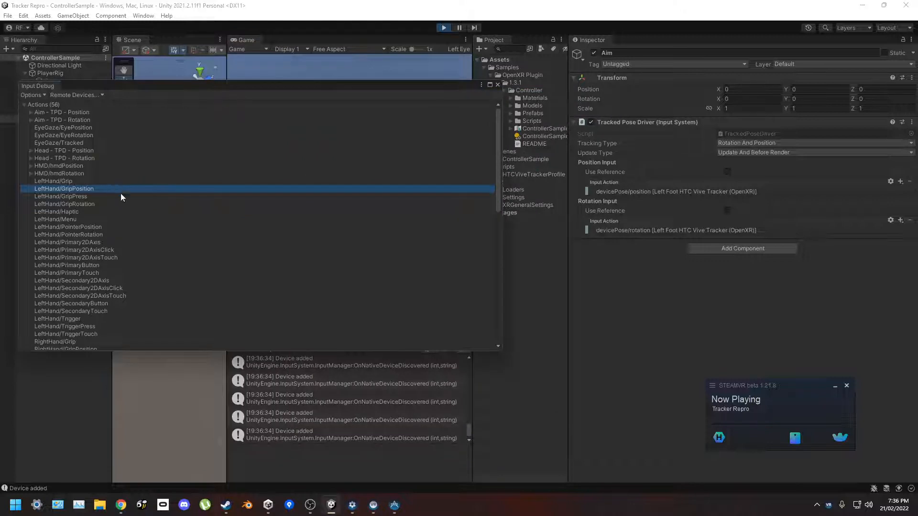
scroll(down, 3)
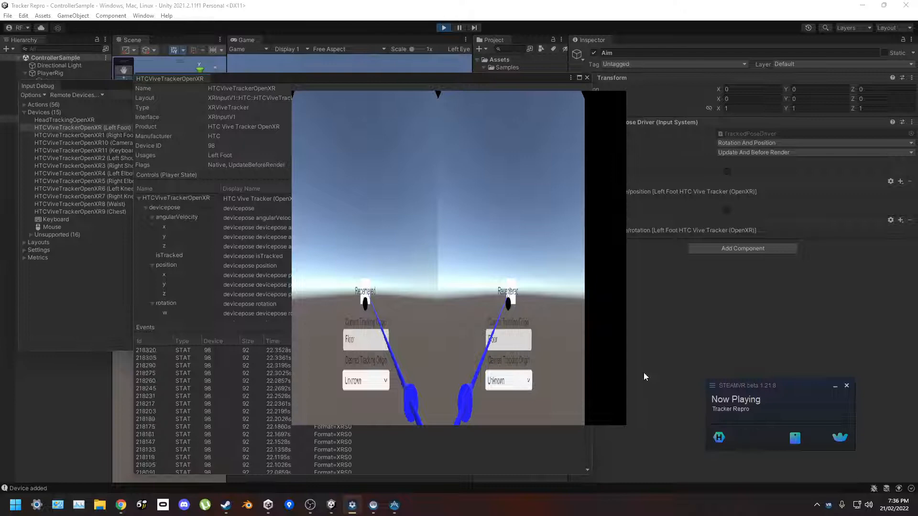
mouse_move(642, 371)
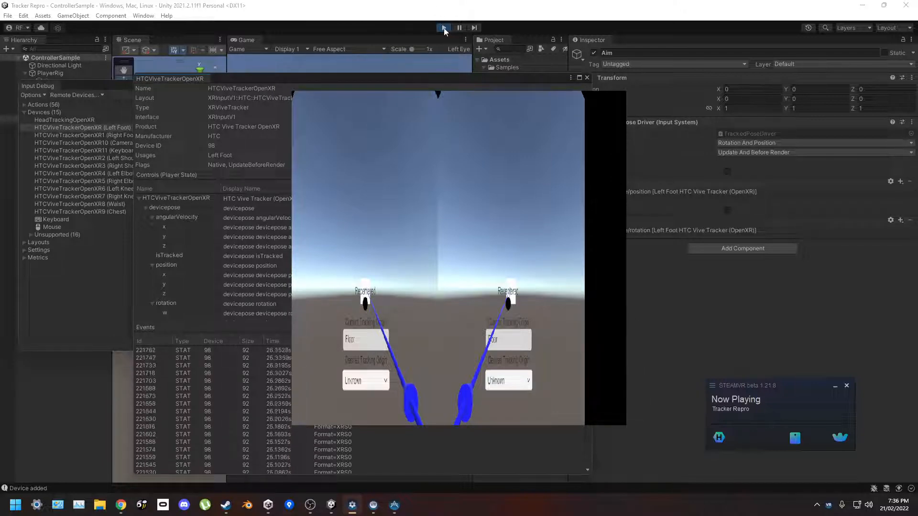
click(443, 27)
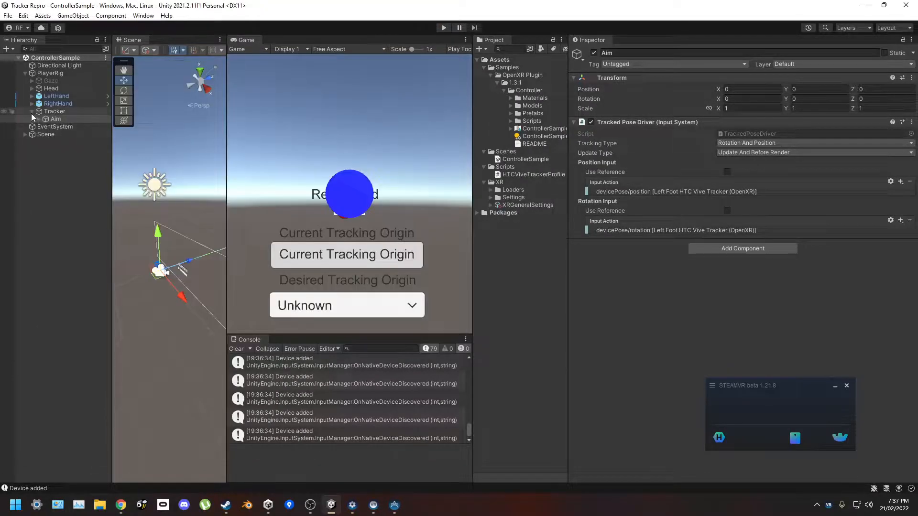
Add a new 3D Capsule object under PlayerRig and confirm its name
click(50, 73)
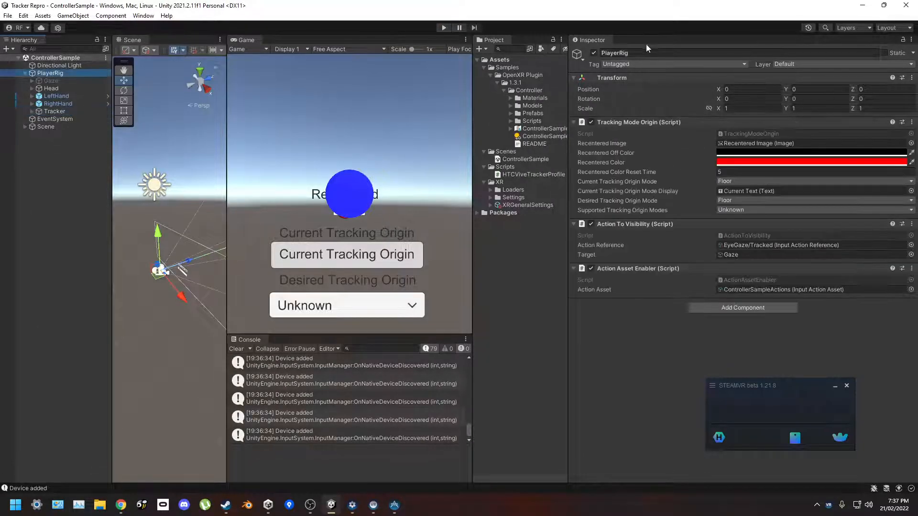
click(56, 96)
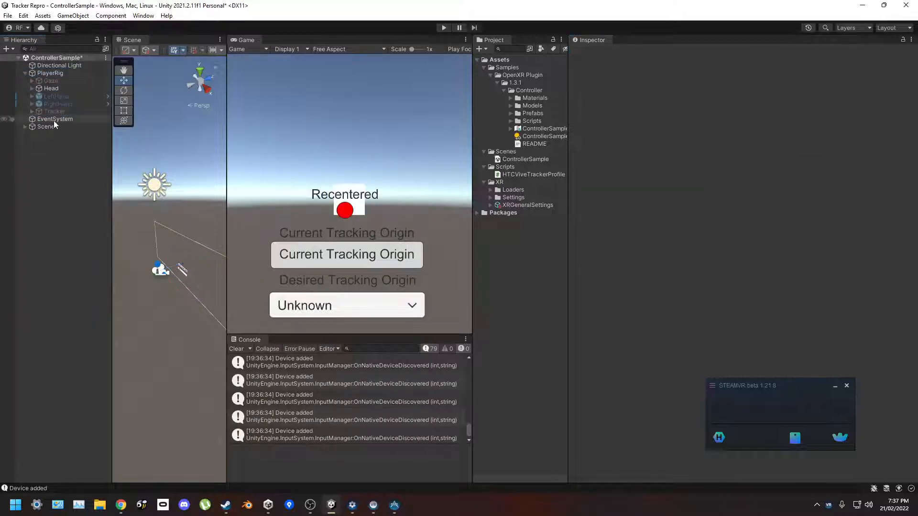
right_click(50, 74)
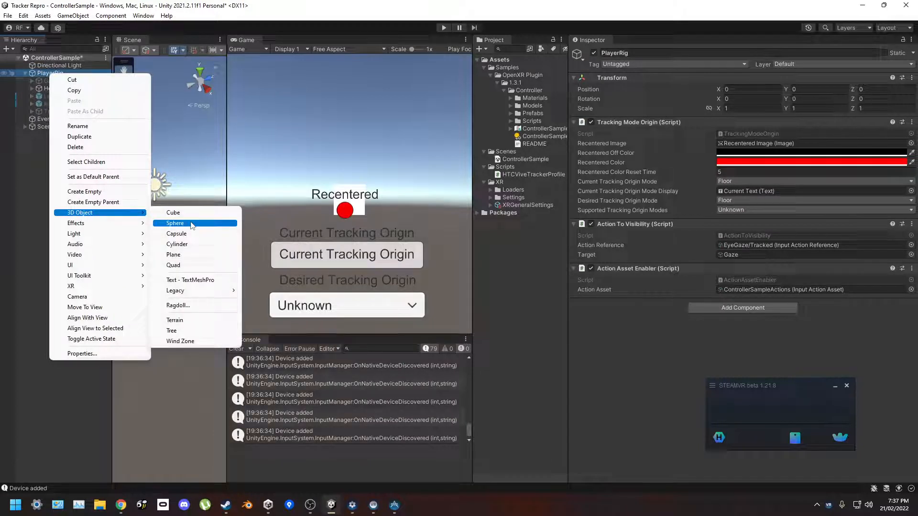
click(176, 233)
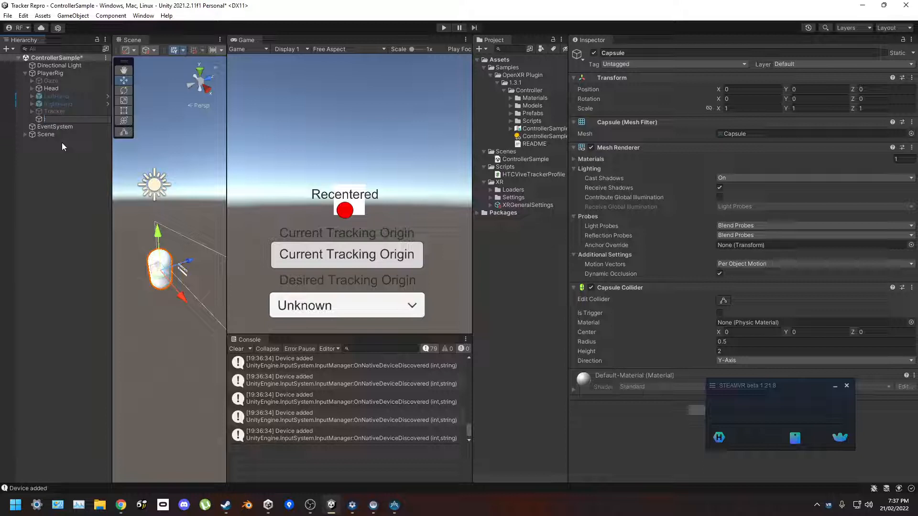
click(55, 119)
text(track)
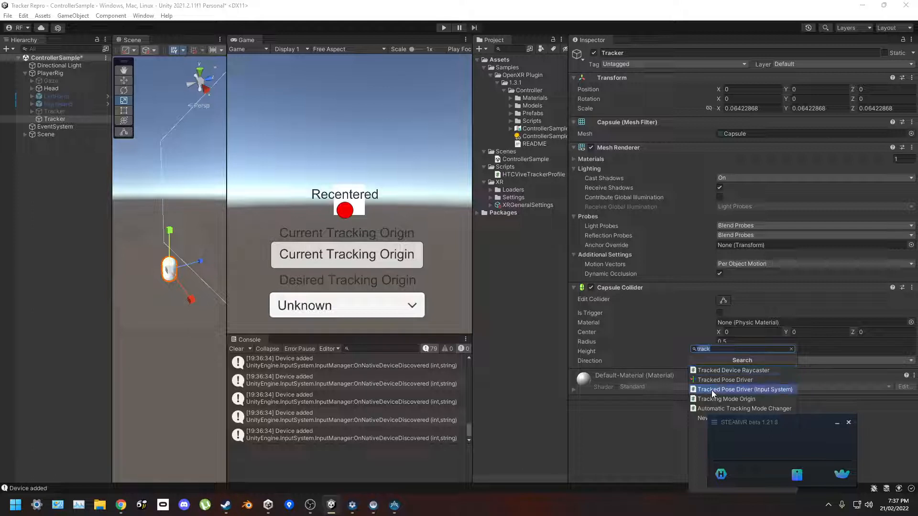
Attach a Tracked Pose Driver (Input System) component to the Tracker capsule
click(745, 389)
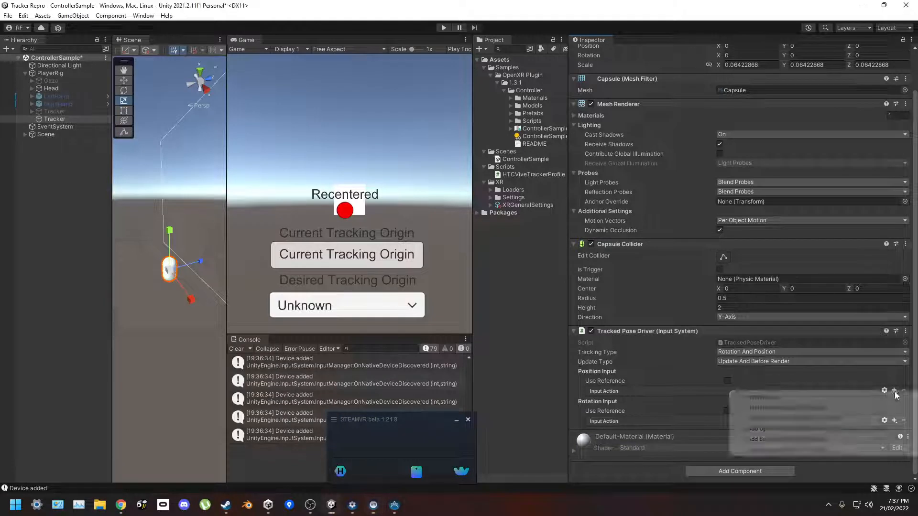
Bind position and rotation inputs to XR Tracker > HTC Vive Tracker (Left Foot) devicePose
click(895, 391)
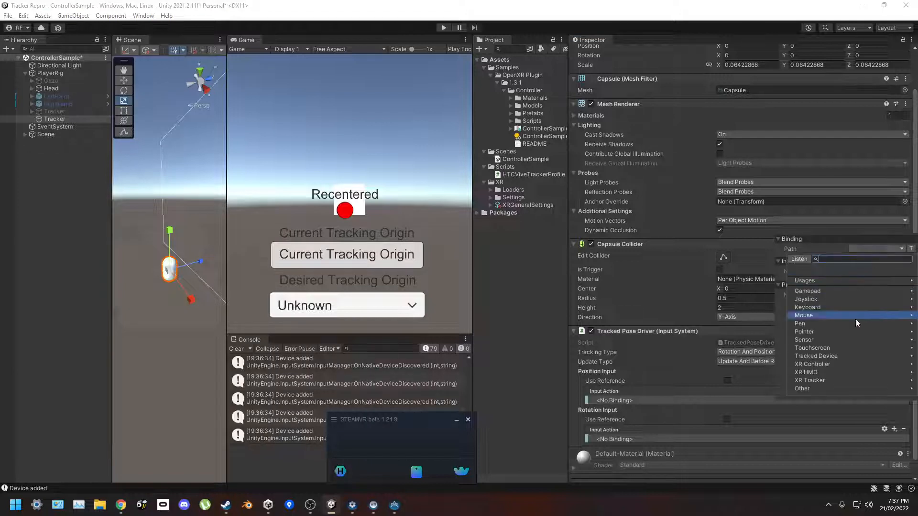
click(810, 380)
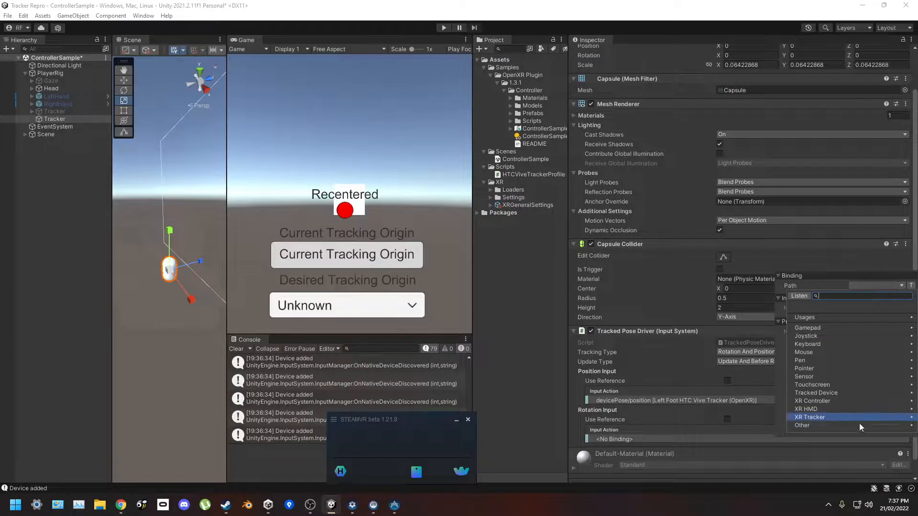
click(810, 417)
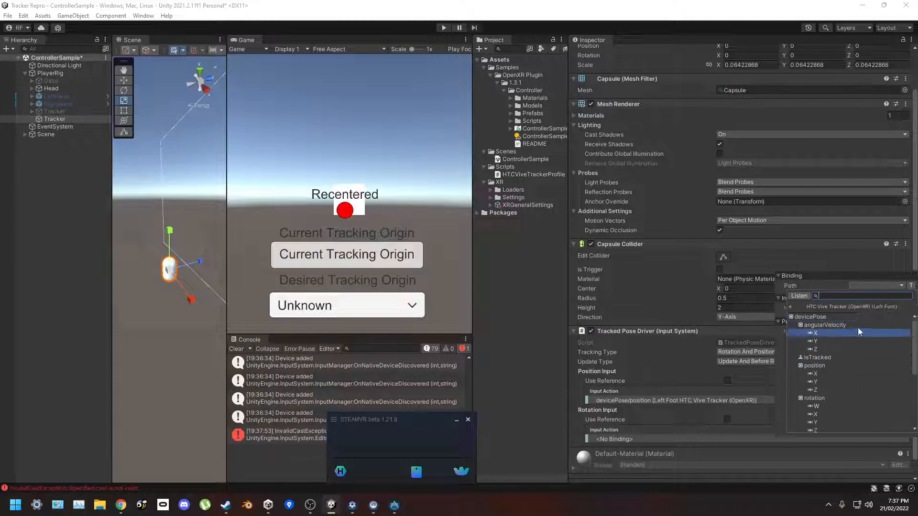
click(814, 397)
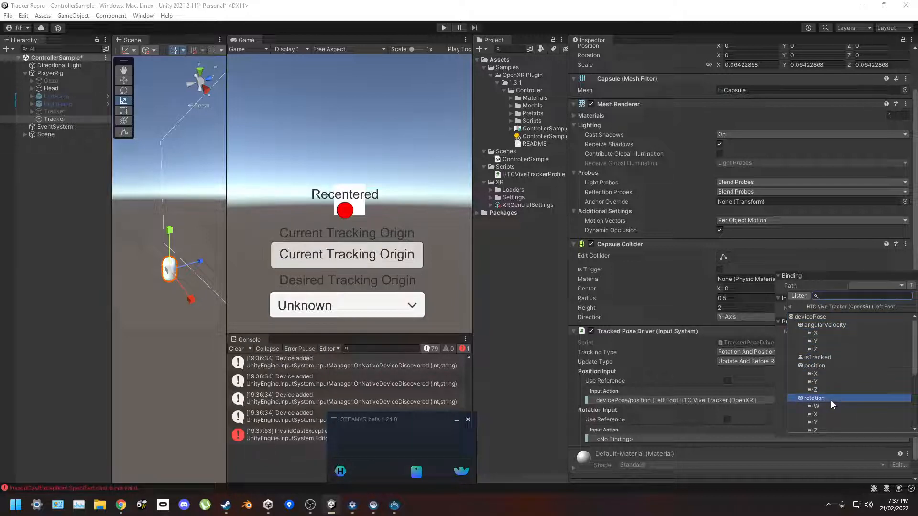
click(825, 415)
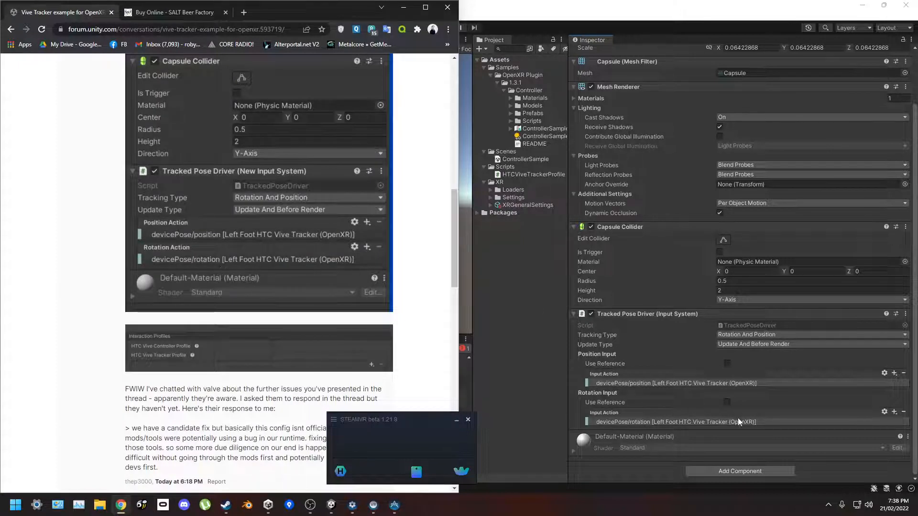
mouse_move(653, 5)
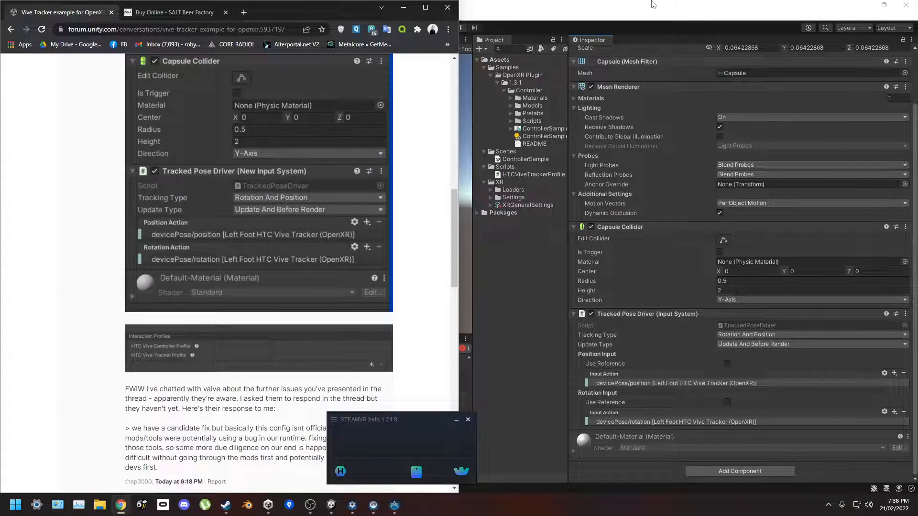
Scroll the forum thread to the reference Transform showing scale 0.099, 0.099, 0.042
scroll(up, 3)
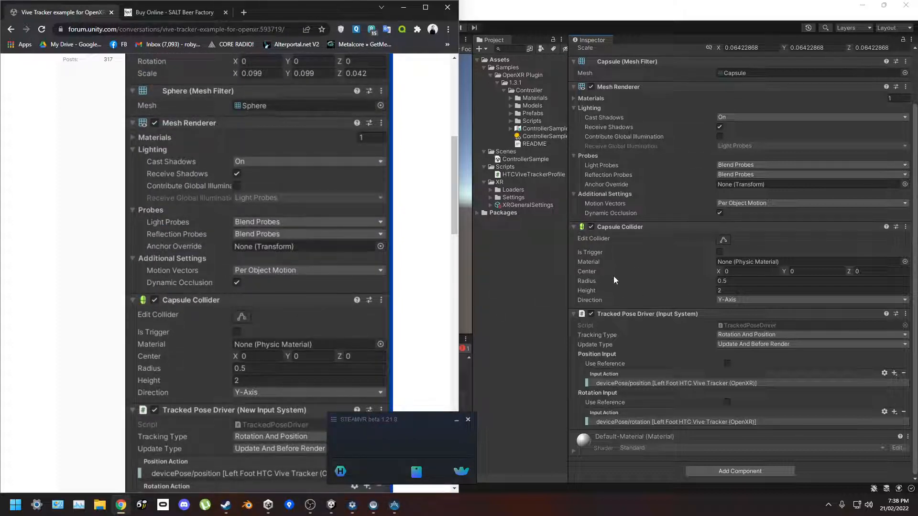
scroll(down, 3)
text(0.099)
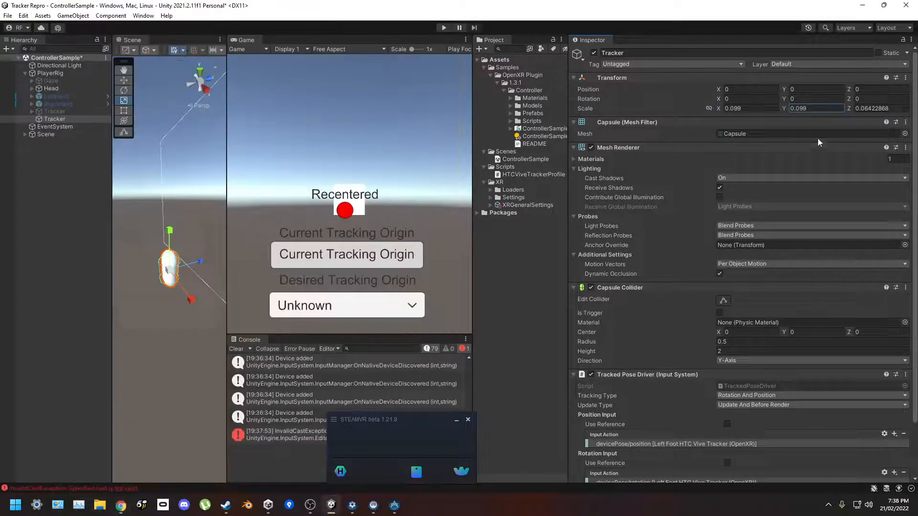
Set the Tracker capsule's Z scale to 0.042 and enter Play mode to test it
triple_click(873, 108)
text(0.042)
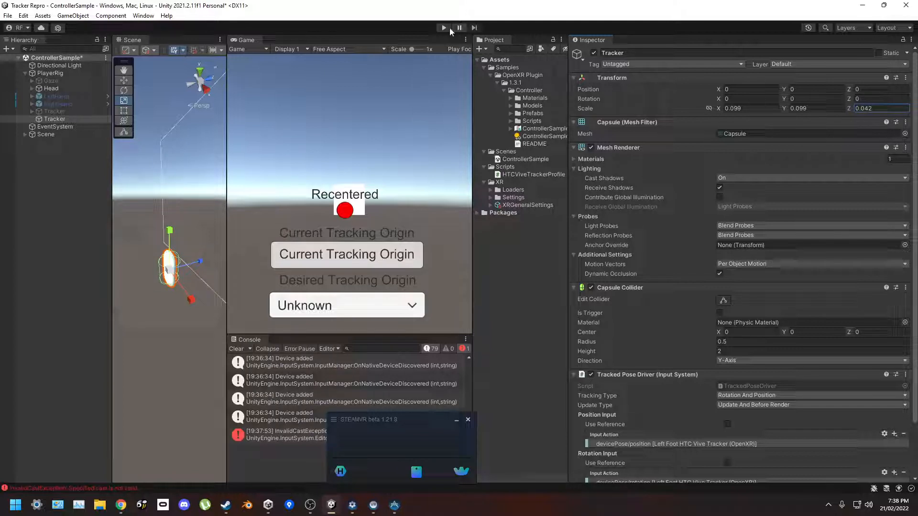
click(8, 16)
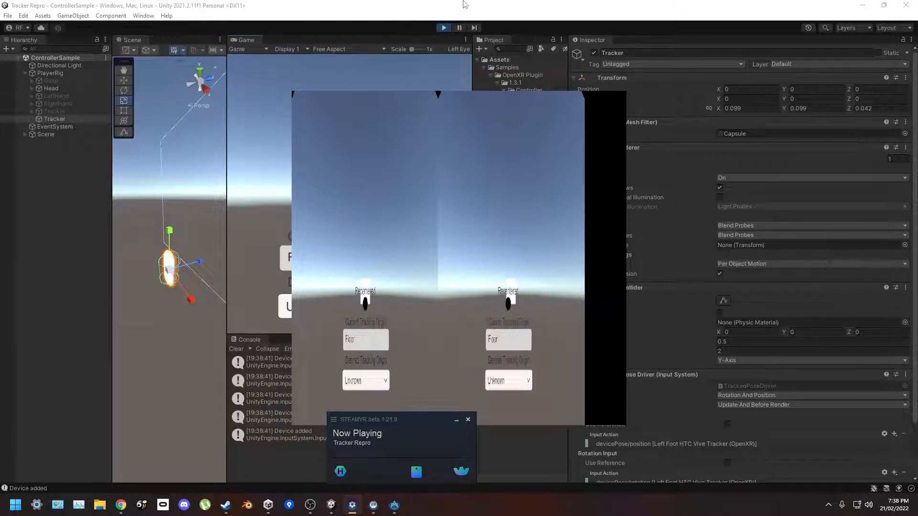
Bring up Project Settings showing XR Plug-in Management with OpenXR enabled while playing
click(23, 16)
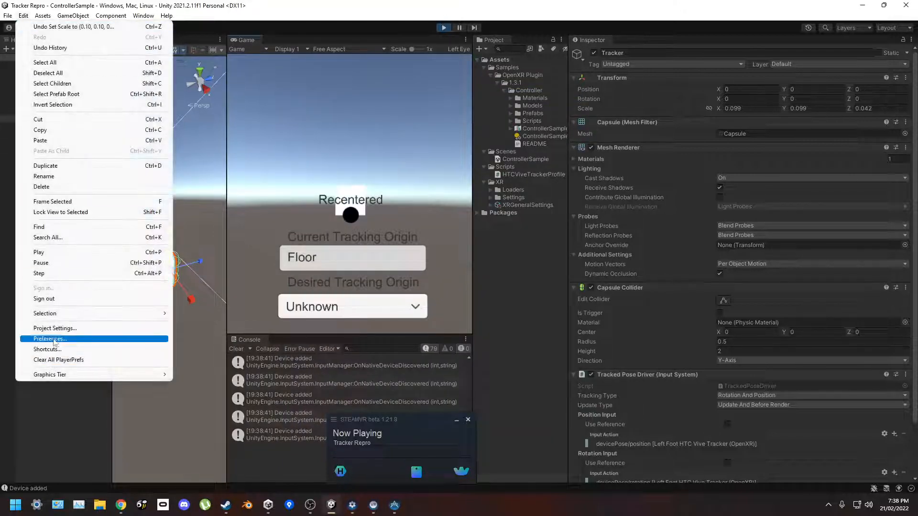
click(54, 328)
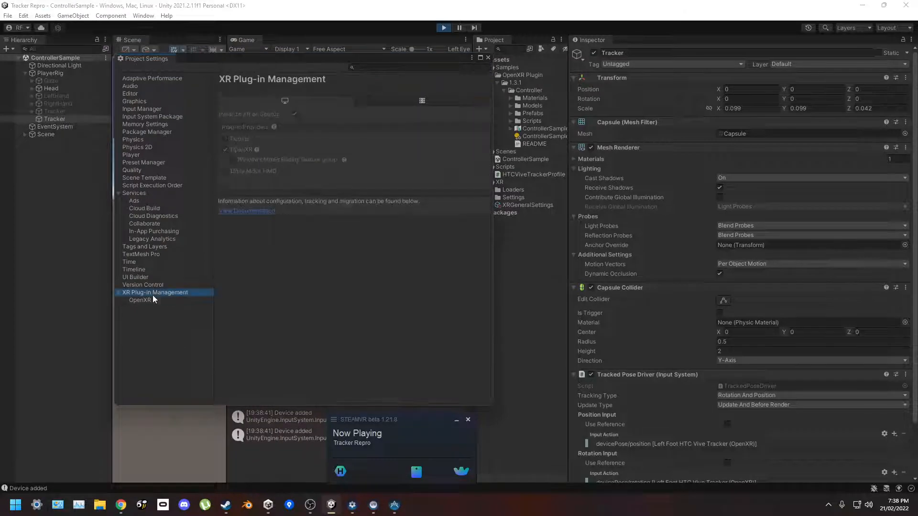